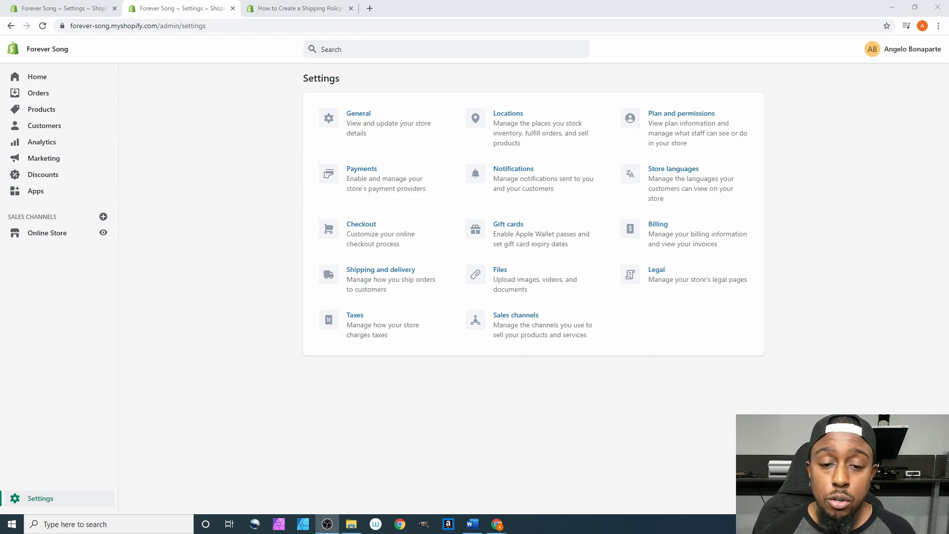
pyautogui.moveTo(302, 87)
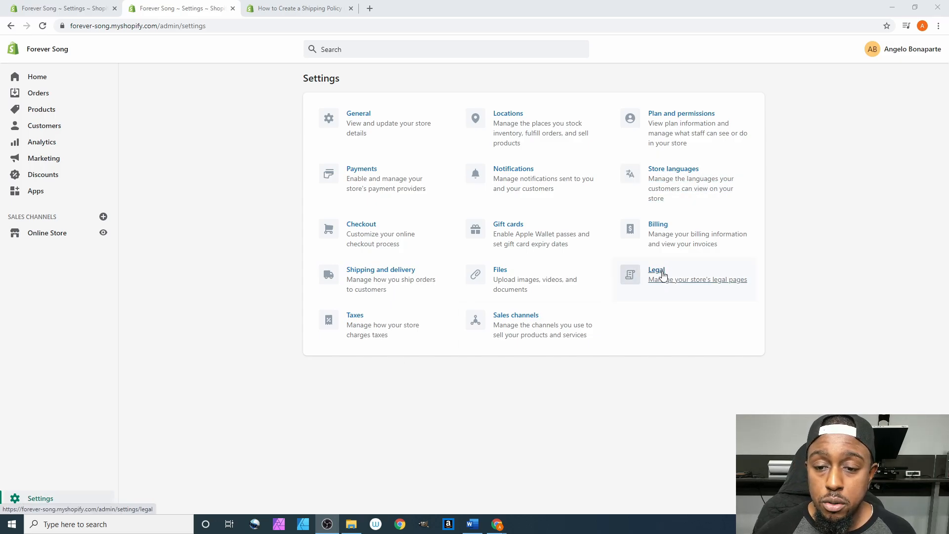
# Go into the Legal settings and review the empty refund, privacy, terms and shipping policy editors
pyautogui.click(656, 269)
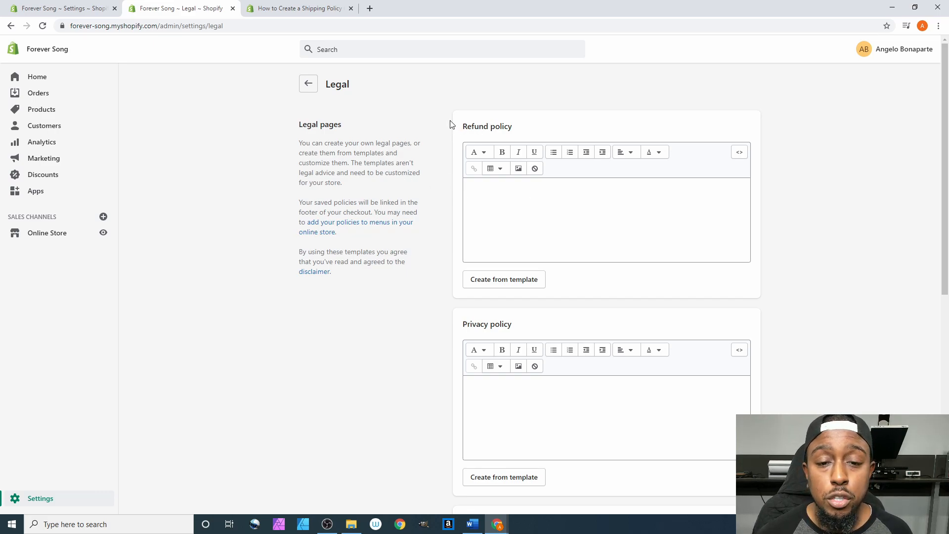
pyautogui.scroll(-3)
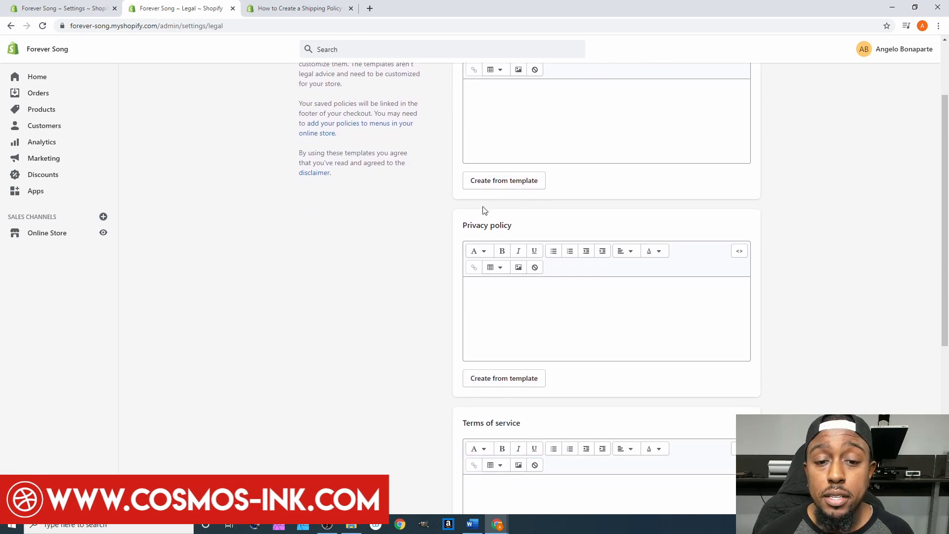
pyautogui.scroll(-3)
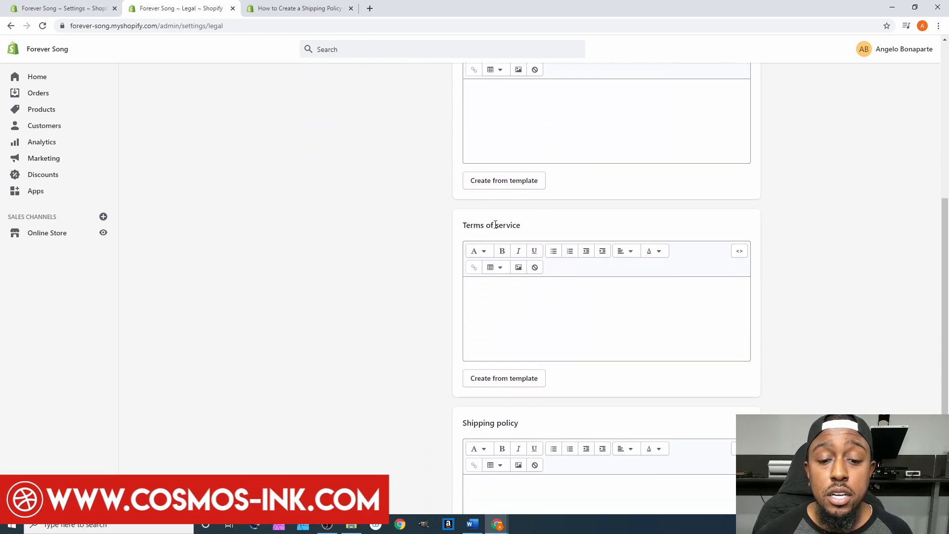
pyautogui.scroll(-3)
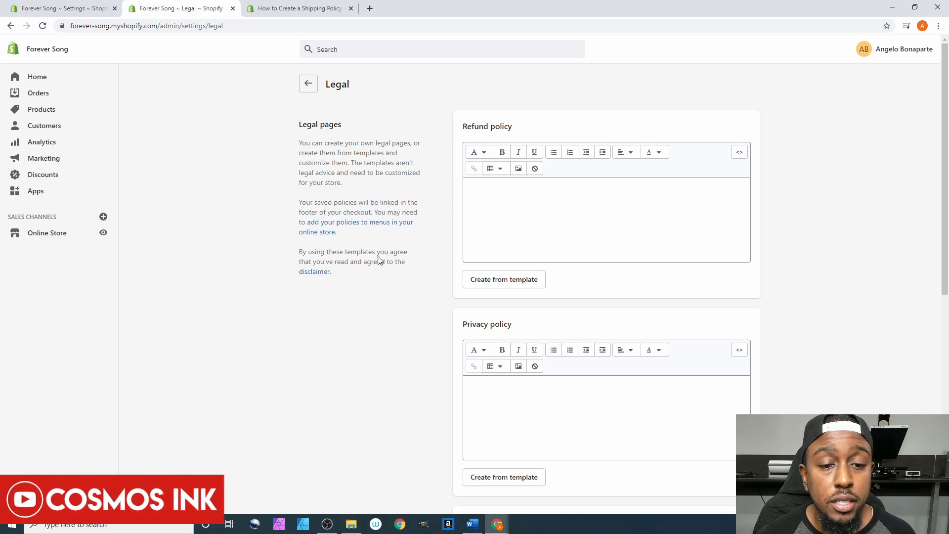
pyautogui.moveTo(363, 265)
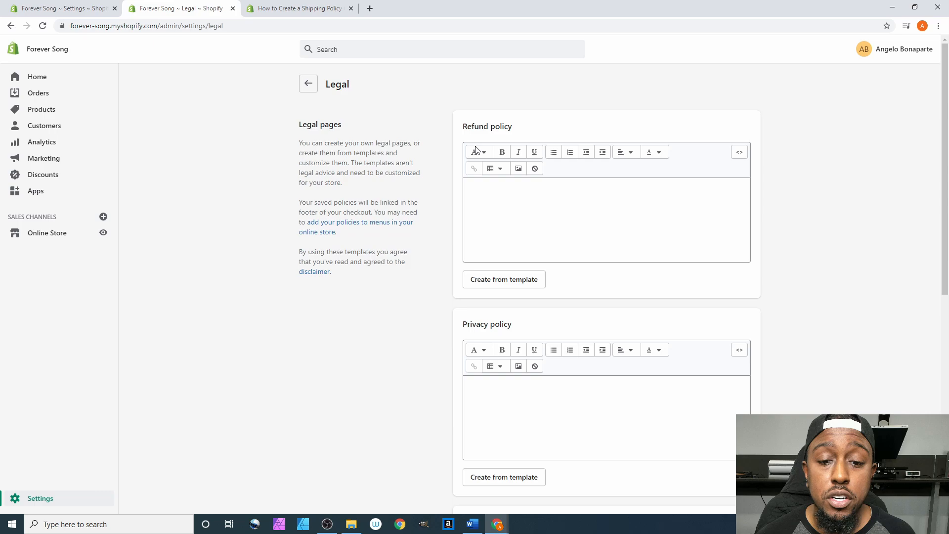
pyautogui.moveTo(452, 247)
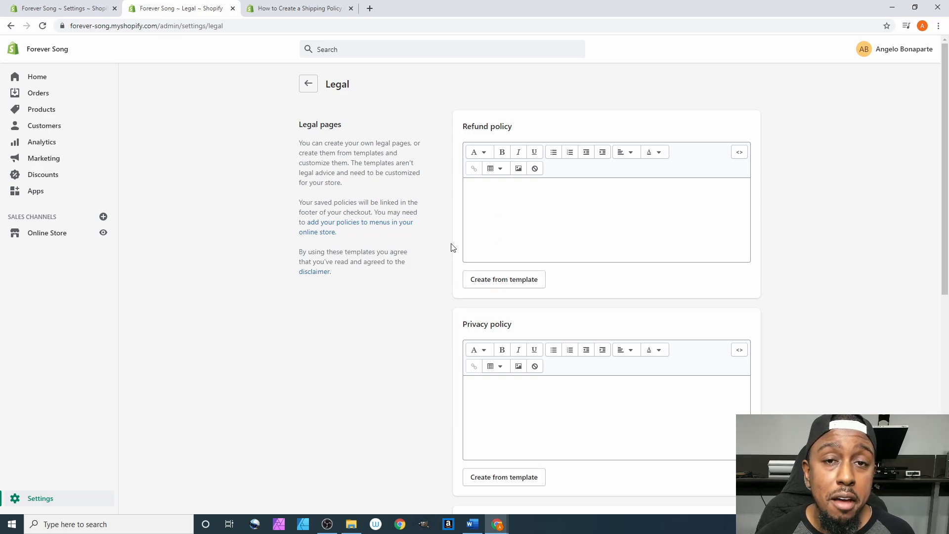
pyautogui.scroll(-3)
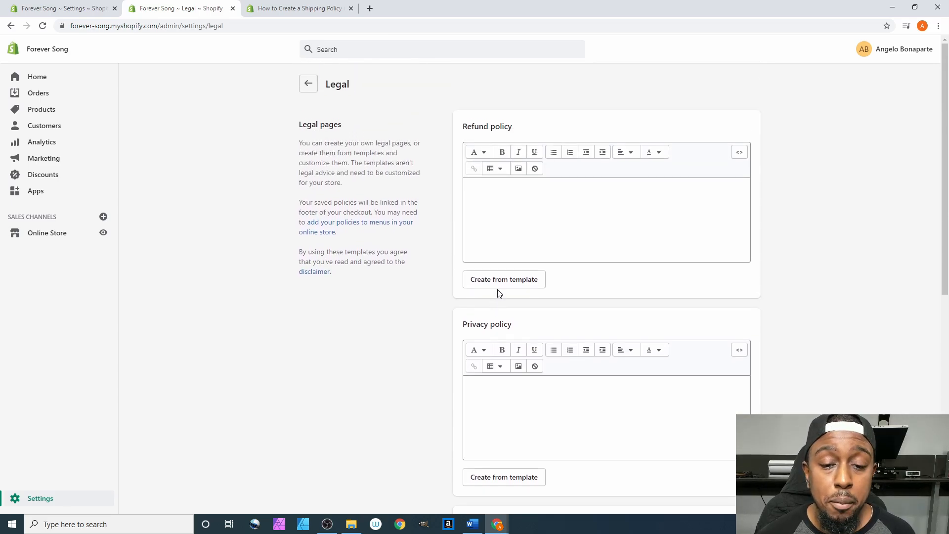
# Create the refund policy from Shopify's template and read through its contact details and return rules
pyautogui.click(503, 278)
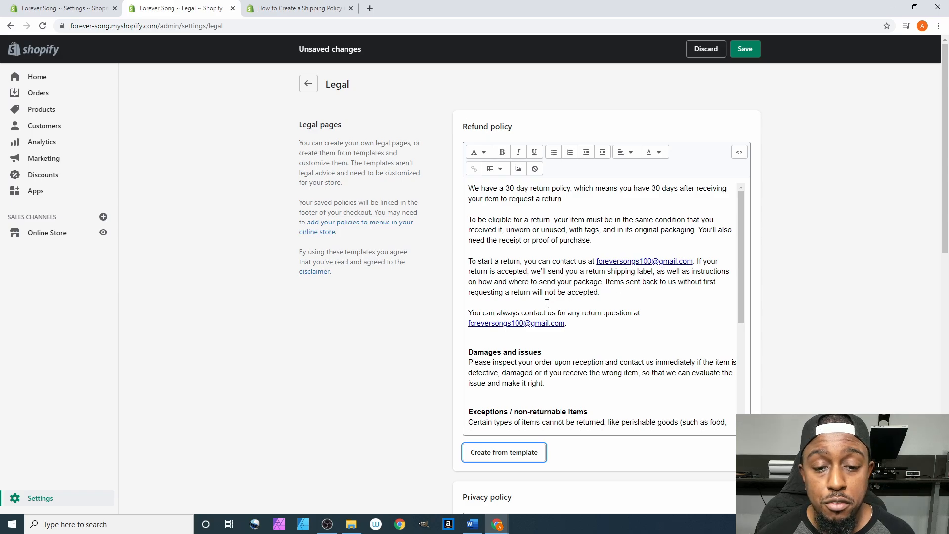
pyautogui.scroll(-3)
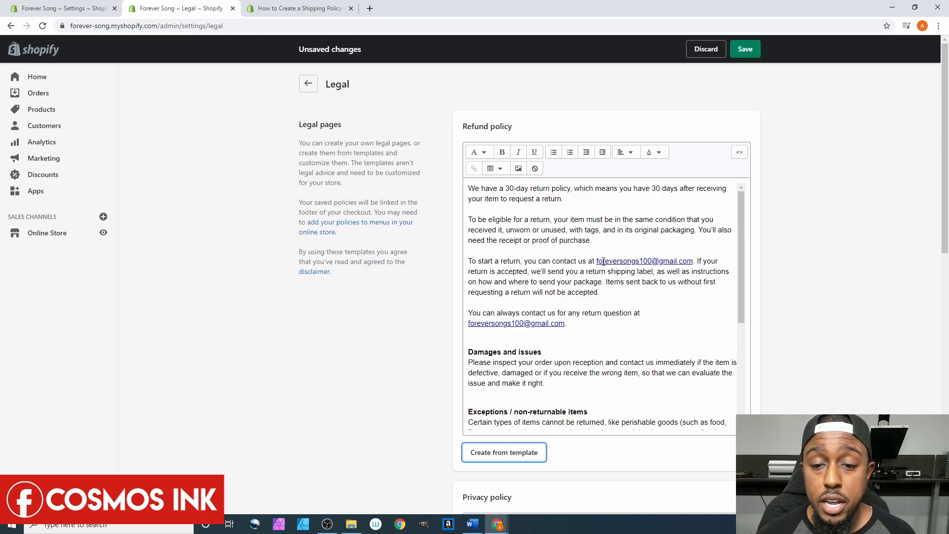
pyautogui.scroll(-3)
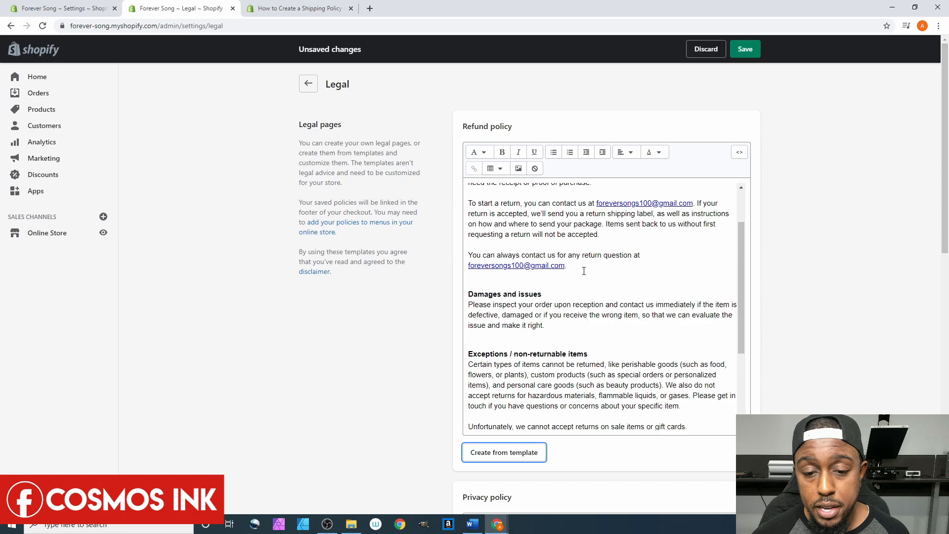
pyautogui.scroll(-3)
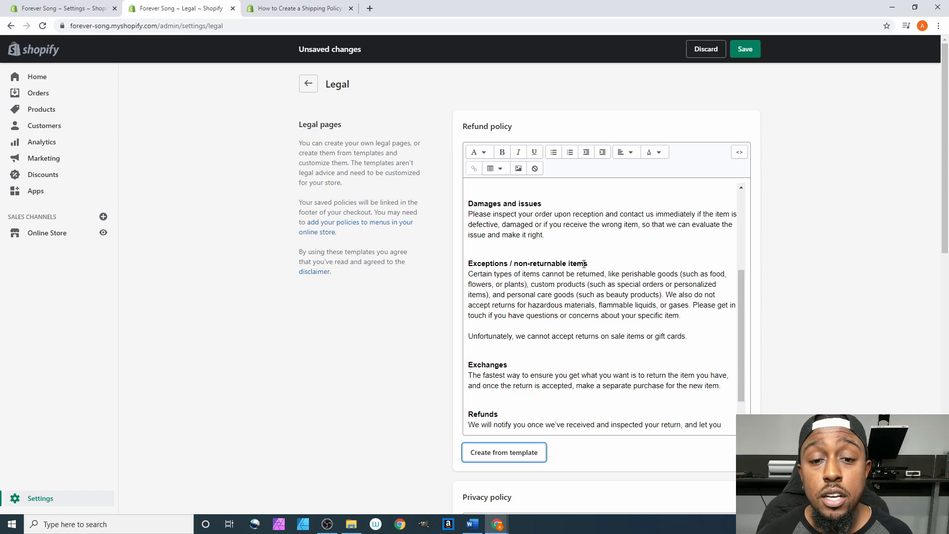
pyautogui.scroll(-3)
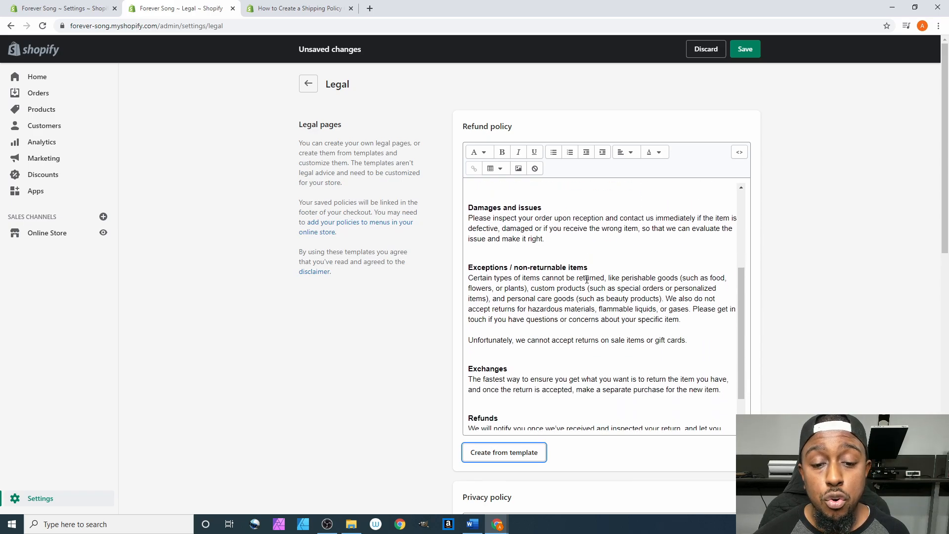
pyautogui.scroll(-3)
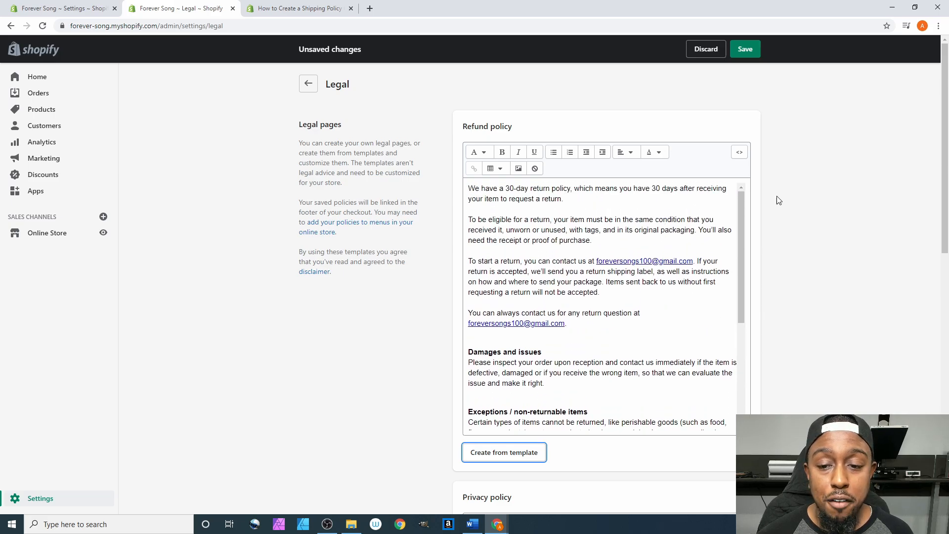
pyautogui.moveTo(786, 220)
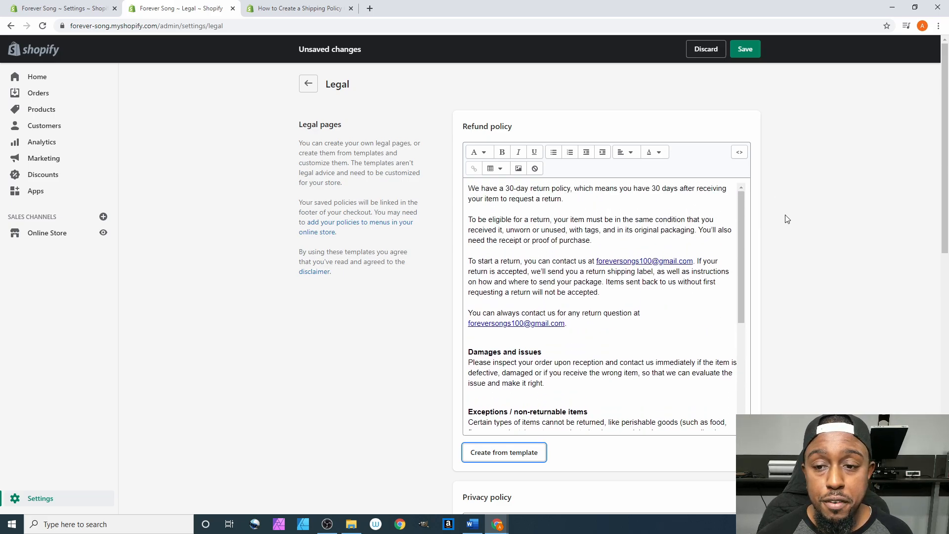
pyautogui.scroll(-3)
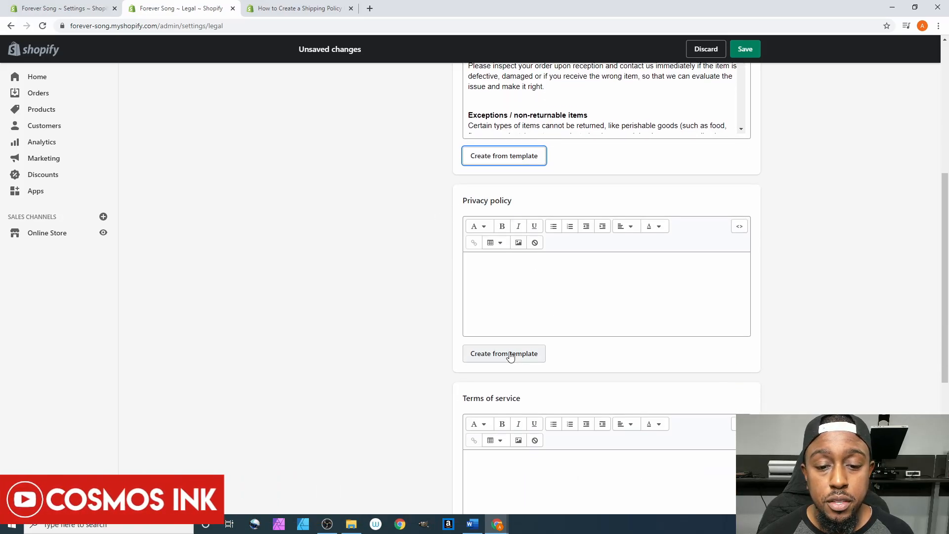
# Create the privacy policy from the template and read through how personal information is collected and shared
pyautogui.click(503, 354)
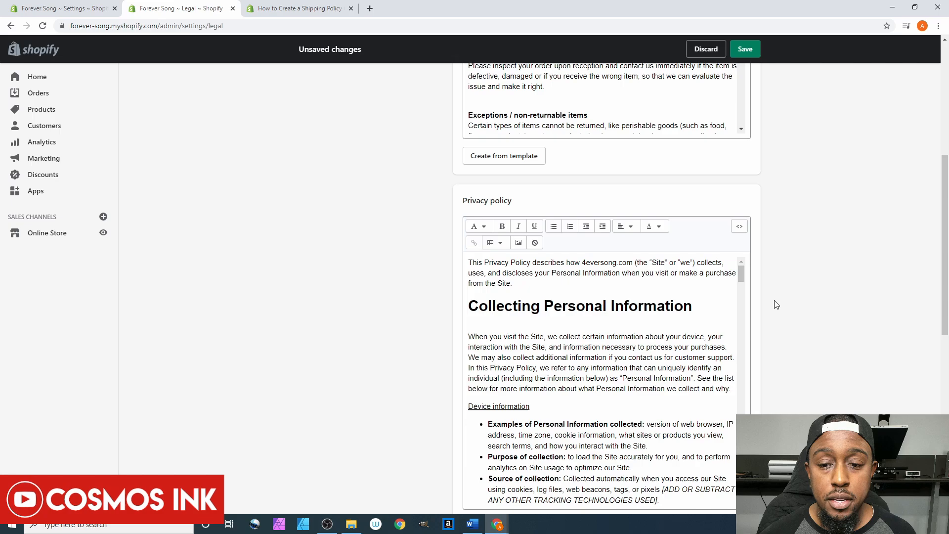
pyautogui.scroll(-3)
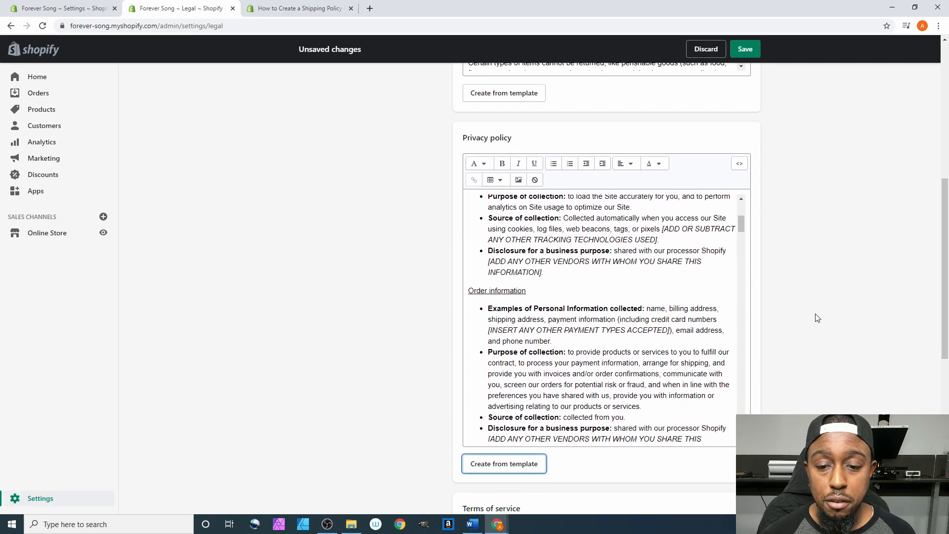
pyautogui.scroll(-3)
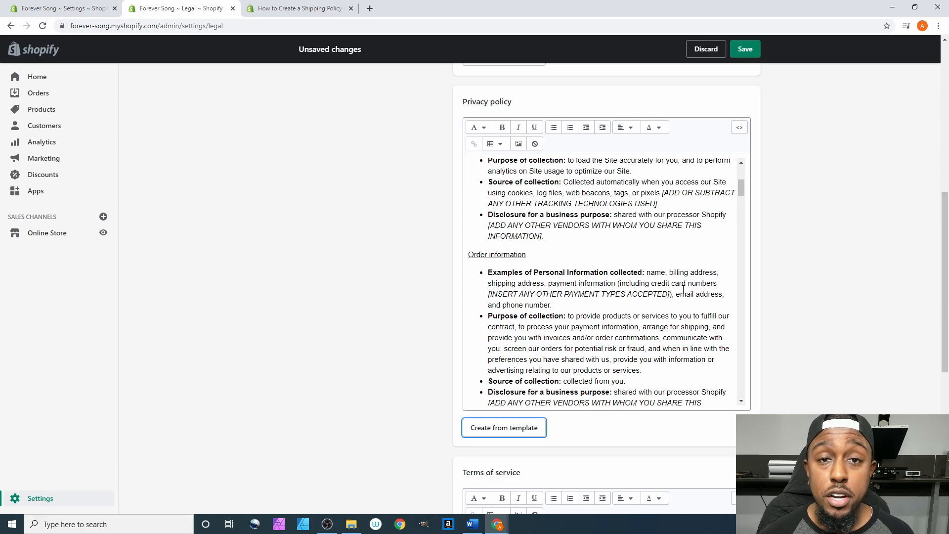
pyautogui.scroll(-3)
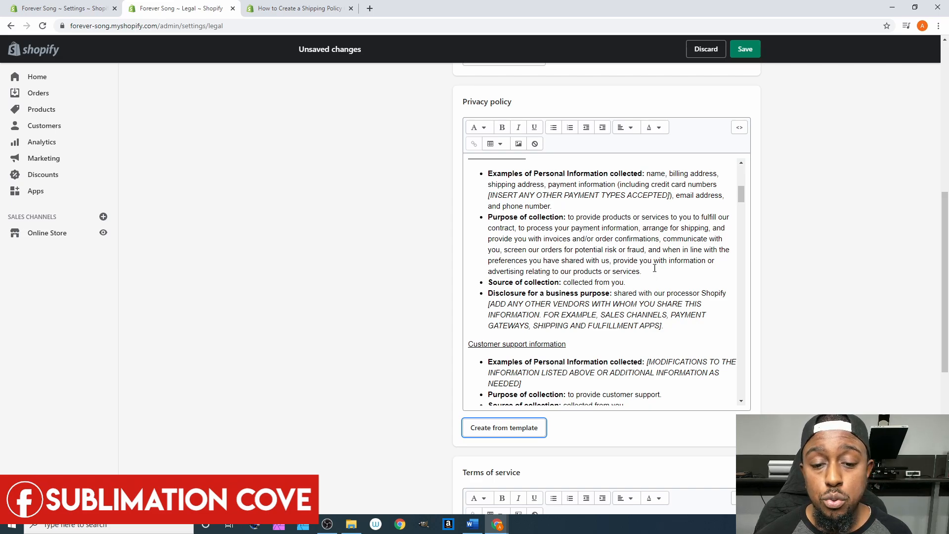
pyautogui.scroll(-3)
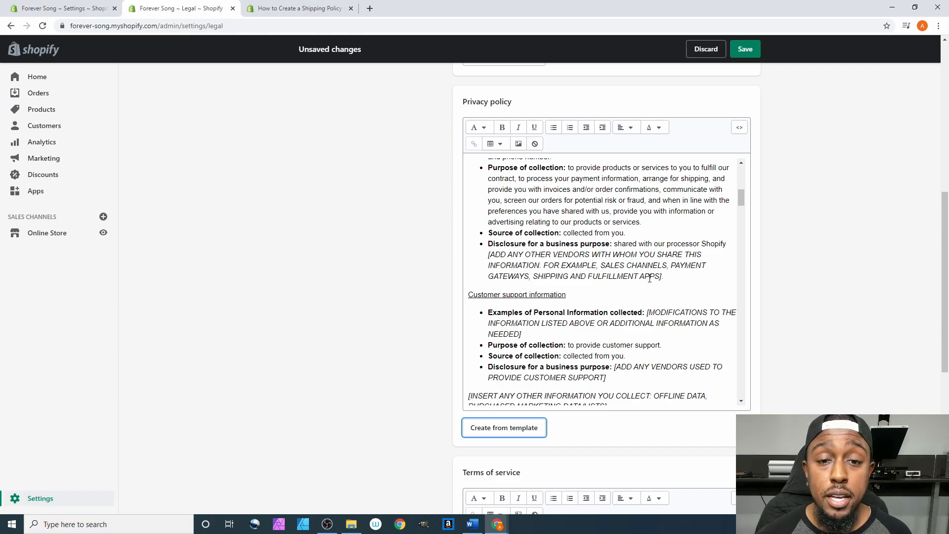
pyautogui.scroll(-3)
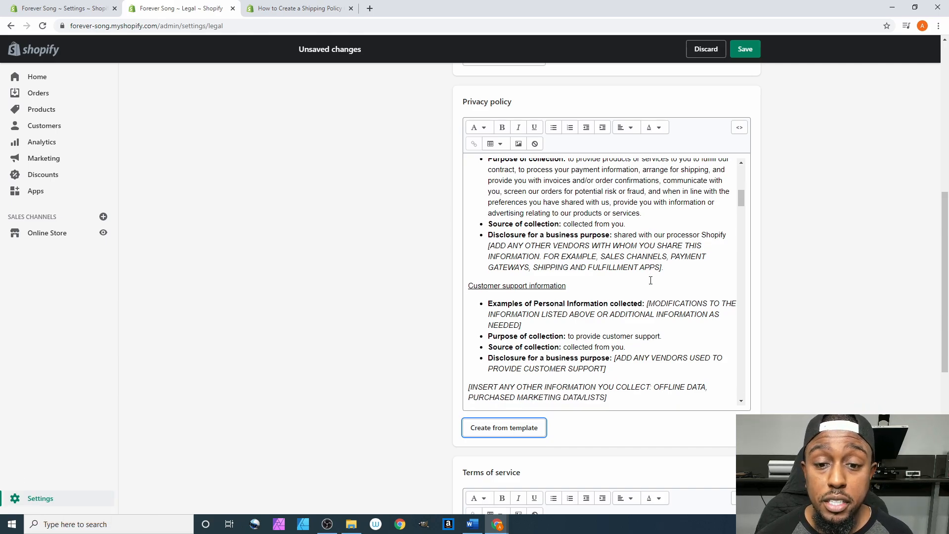
pyautogui.scroll(-3)
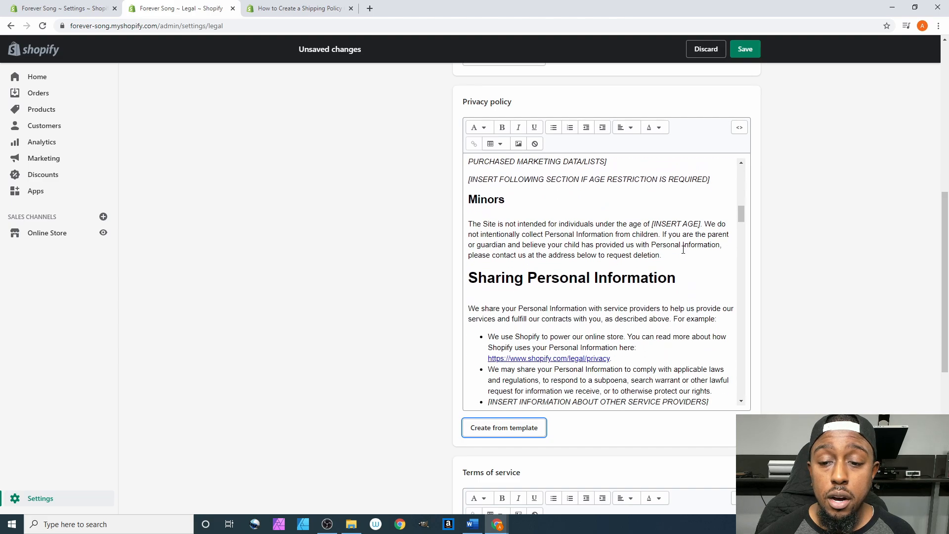
pyautogui.scroll(-3)
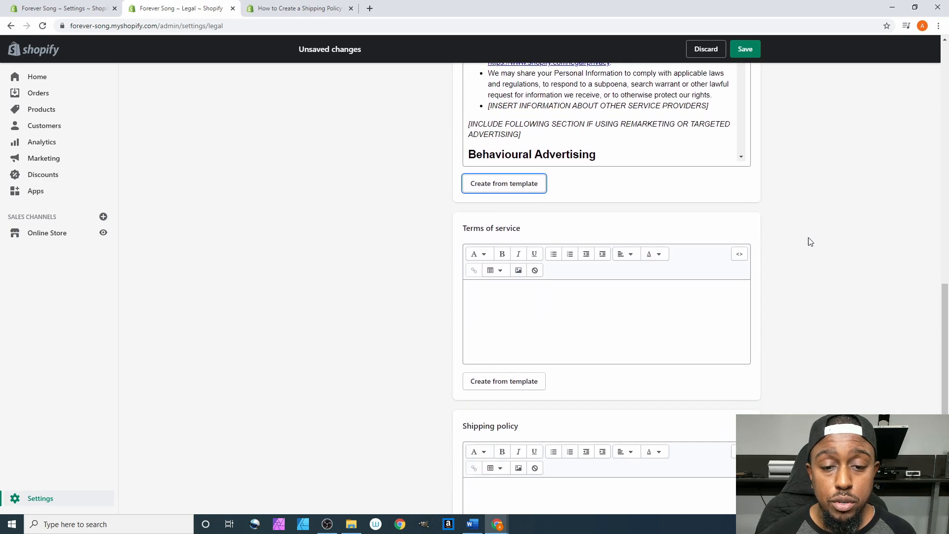
# Create the terms of service from the template, then place the cursor in the empty shipping policy editor
pyautogui.click(503, 380)
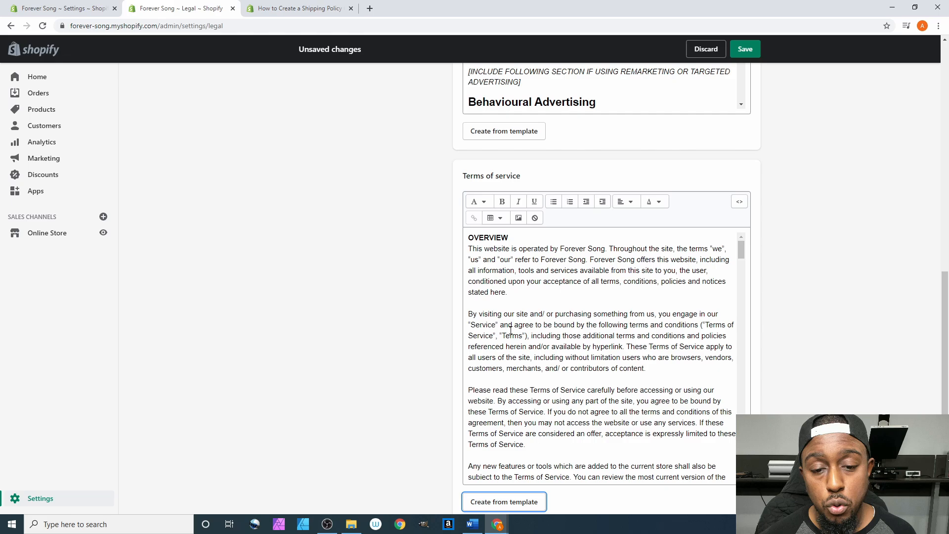
pyautogui.scroll(-3)
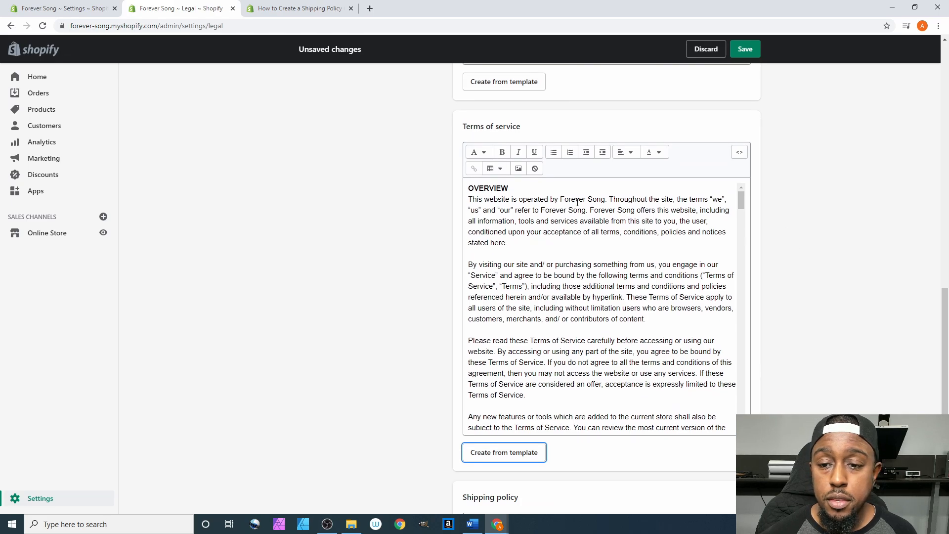
pyautogui.scroll(-3)
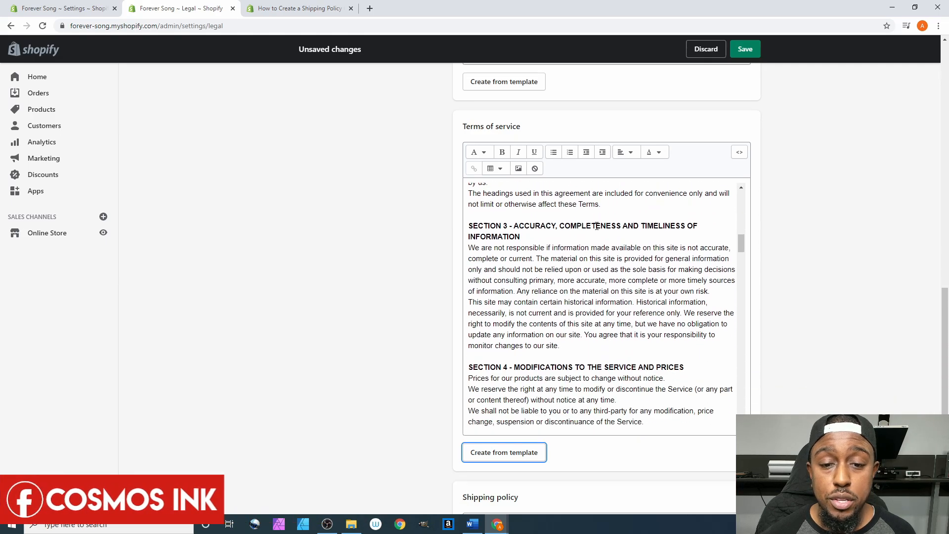
pyautogui.scroll(-3)
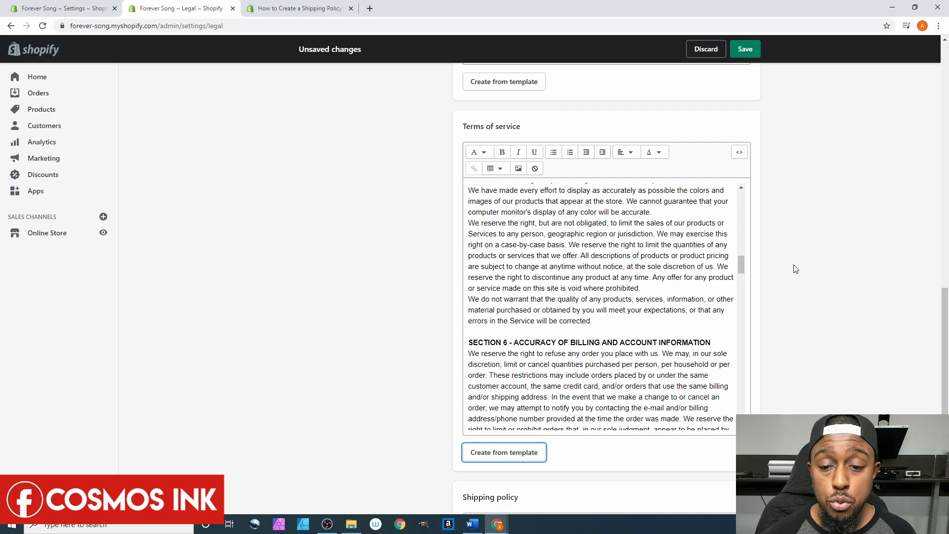
pyautogui.scroll(-3)
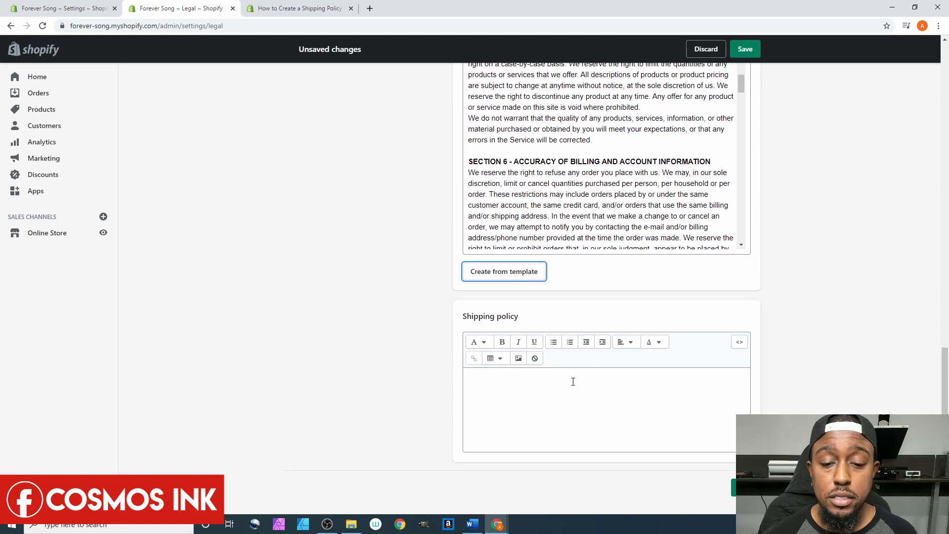
pyautogui.click(592, 379)
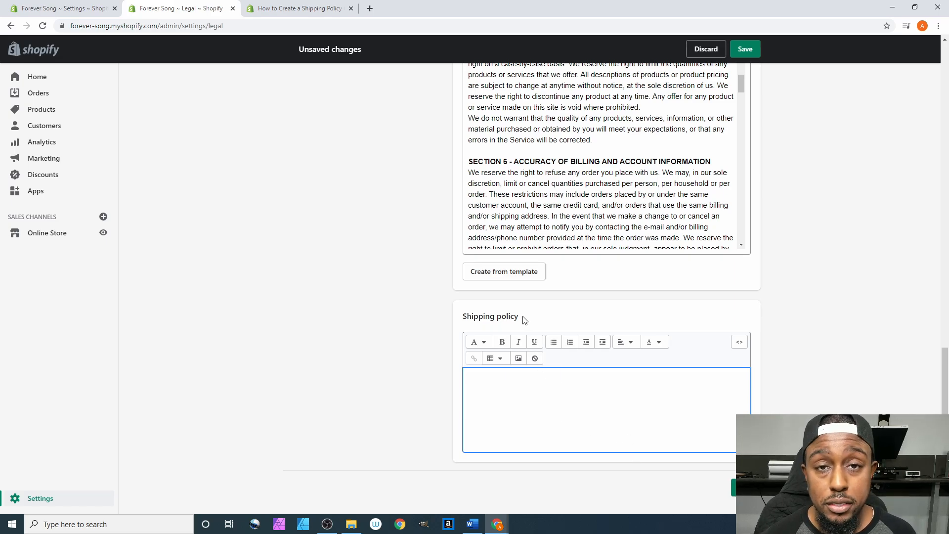
pyautogui.moveTo(297, 9)
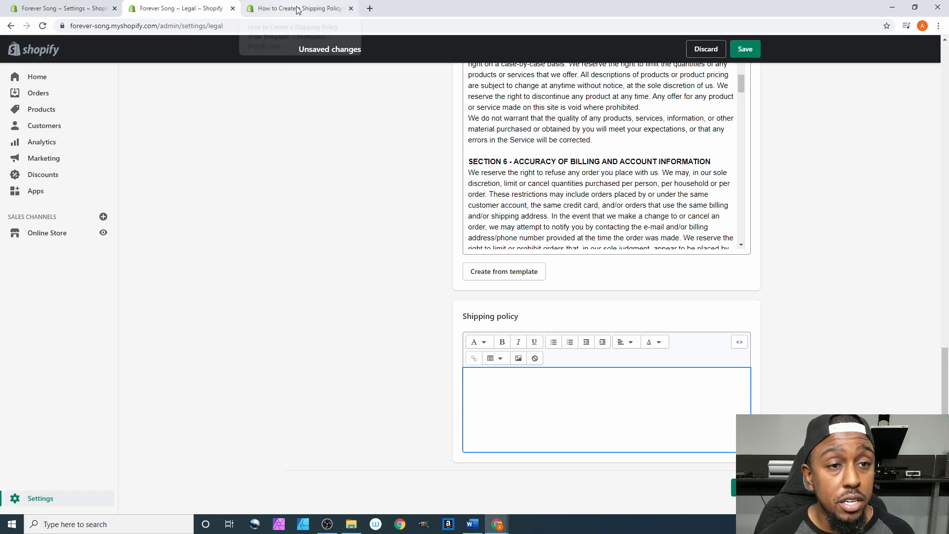
# From the 'custom shipping policy template' Google results, open the Shopify Blog article on creating a shipping policy
pyautogui.click(296, 8)
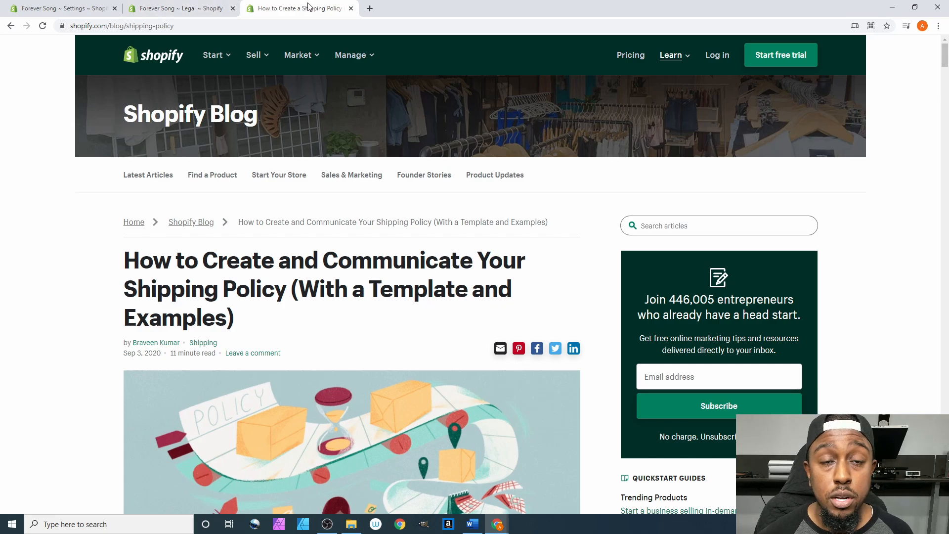
pyautogui.click(10, 26)
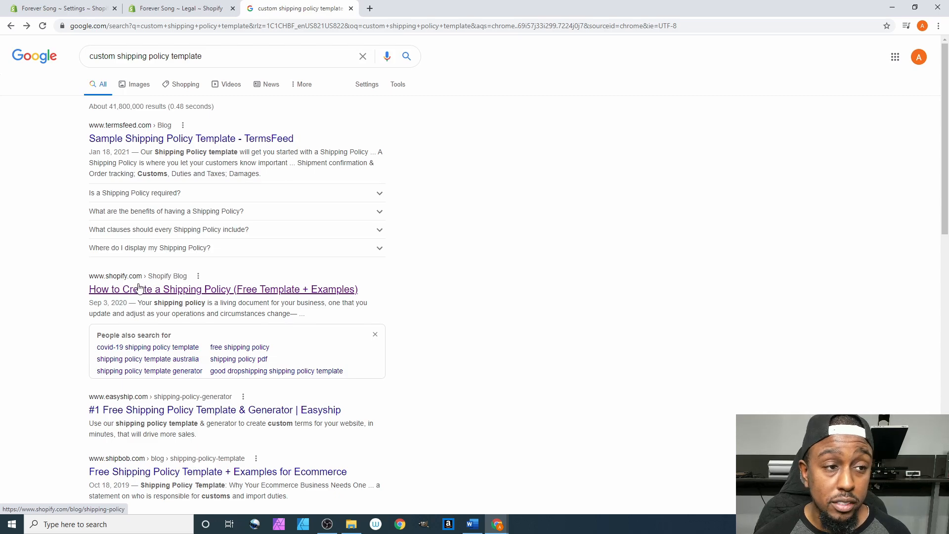
pyautogui.click(222, 288)
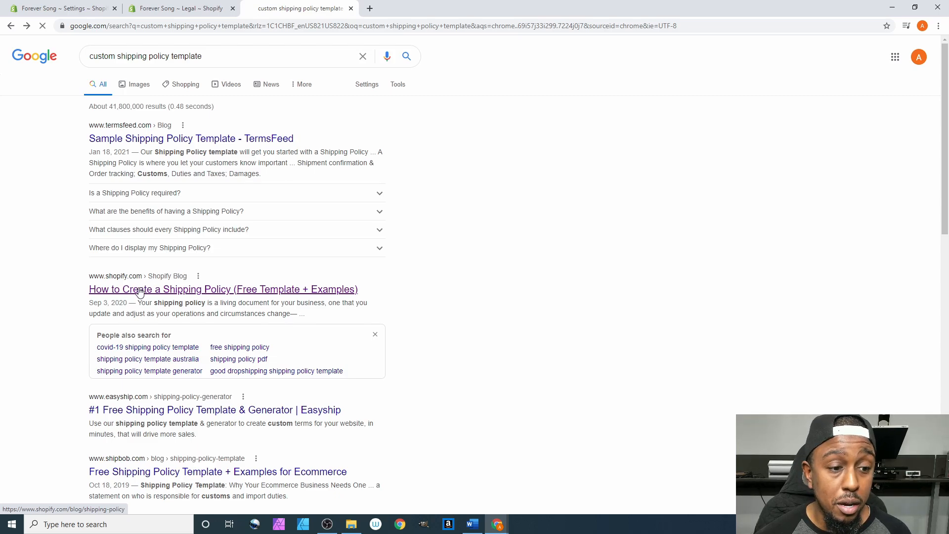
pyautogui.click(222, 288)
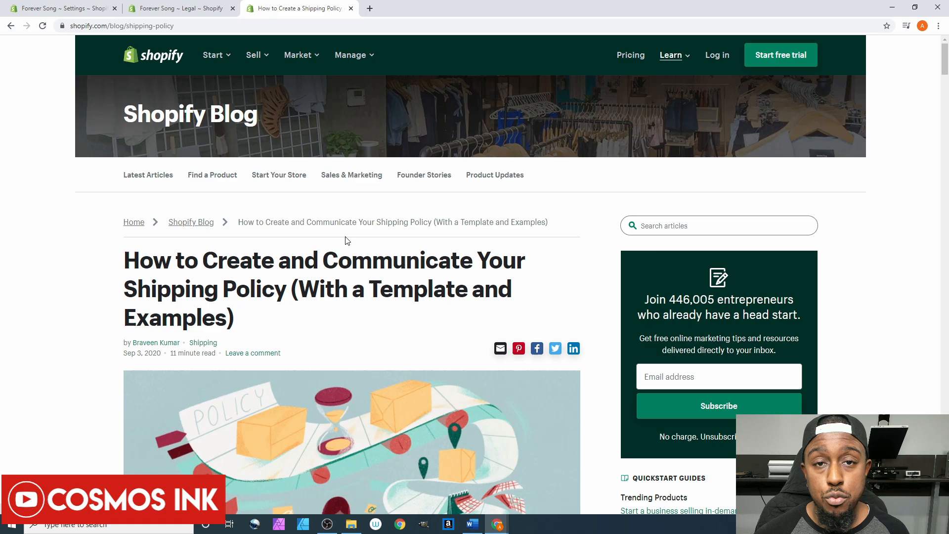
# Locate the shipping policy template in the article and select its text for copying
pyautogui.scroll(-3)
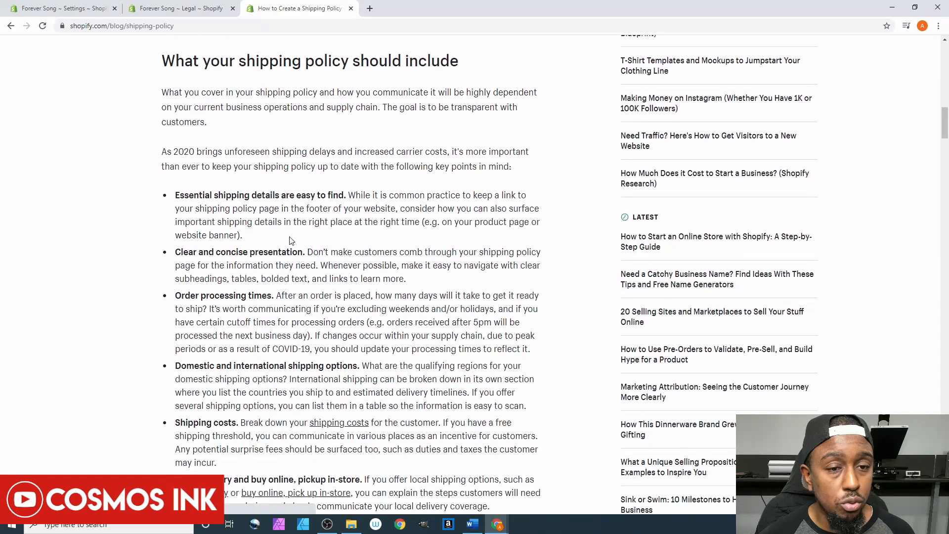
pyautogui.scroll(-3)
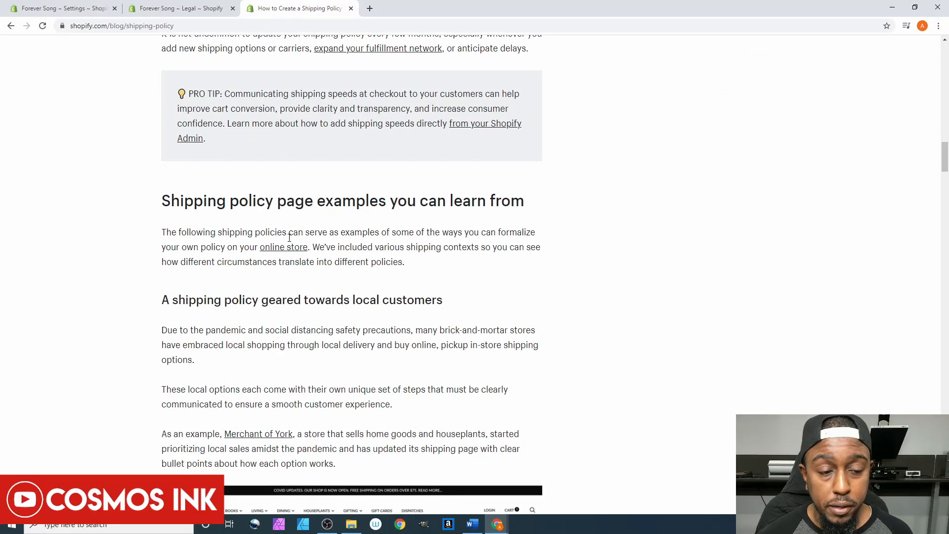
pyautogui.scroll(-3)
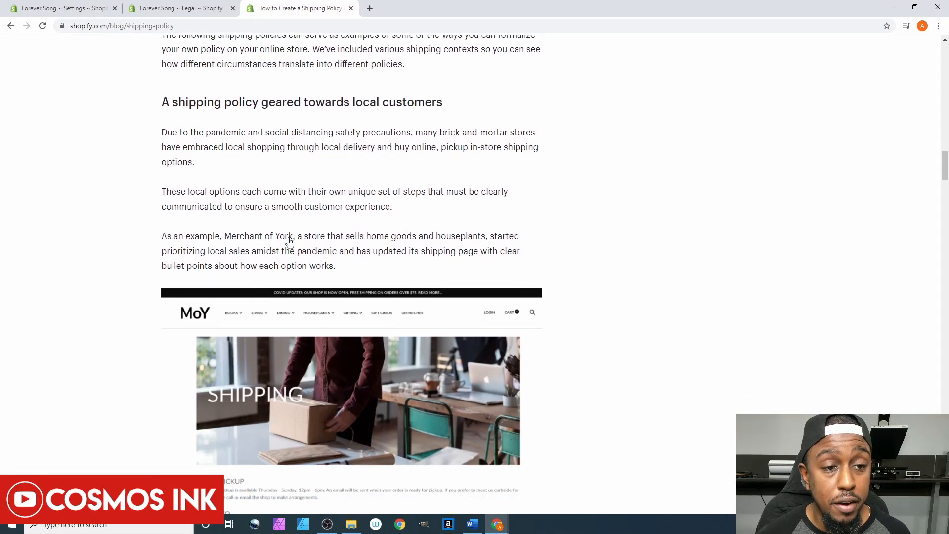
pyautogui.scroll(-3)
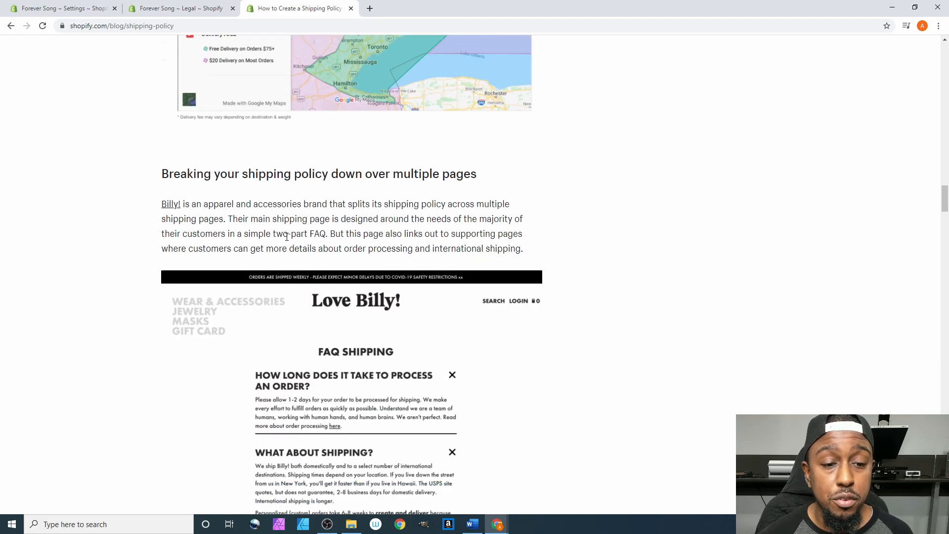
pyautogui.scroll(-3)
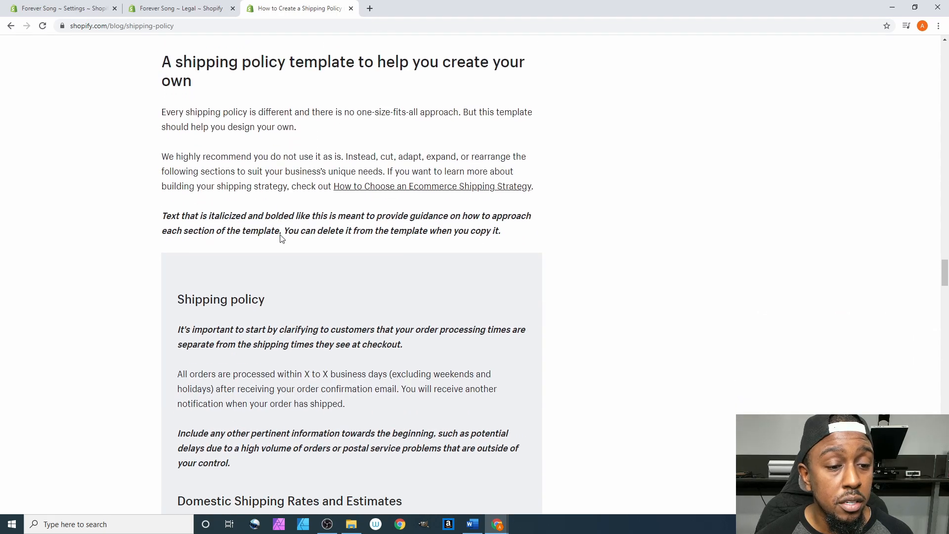
pyautogui.scroll(3)
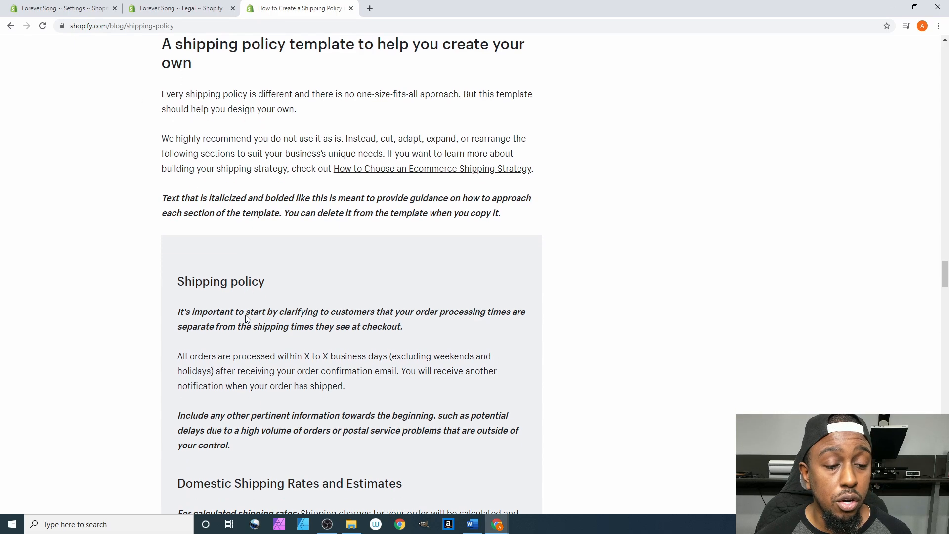
pyautogui.scroll(-3)
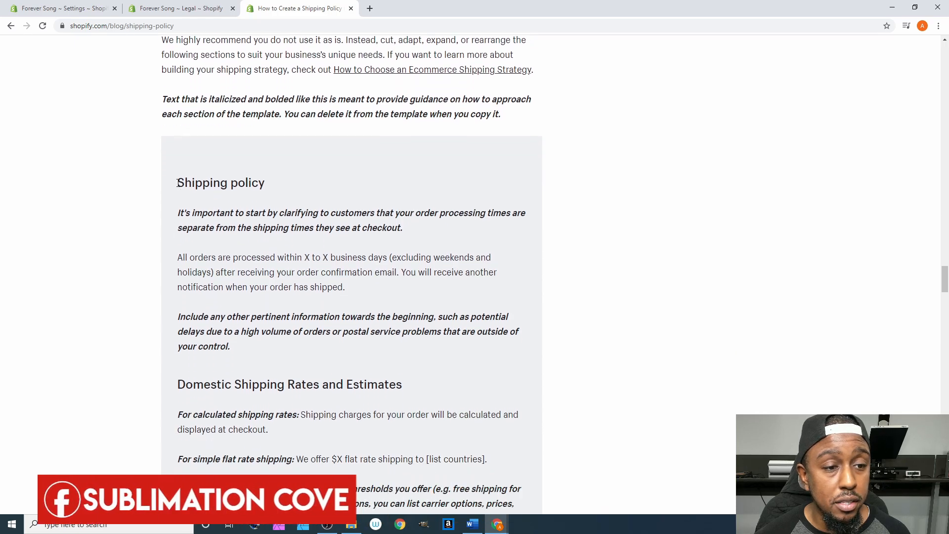
pyautogui.moveTo(177, 182); pyautogui.dragTo(328, 228)
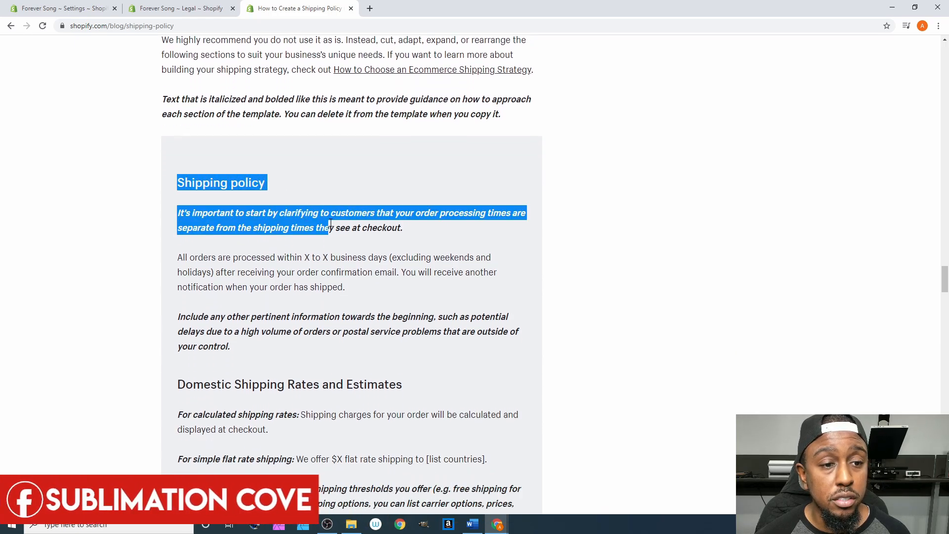
pyautogui.scroll(-3)
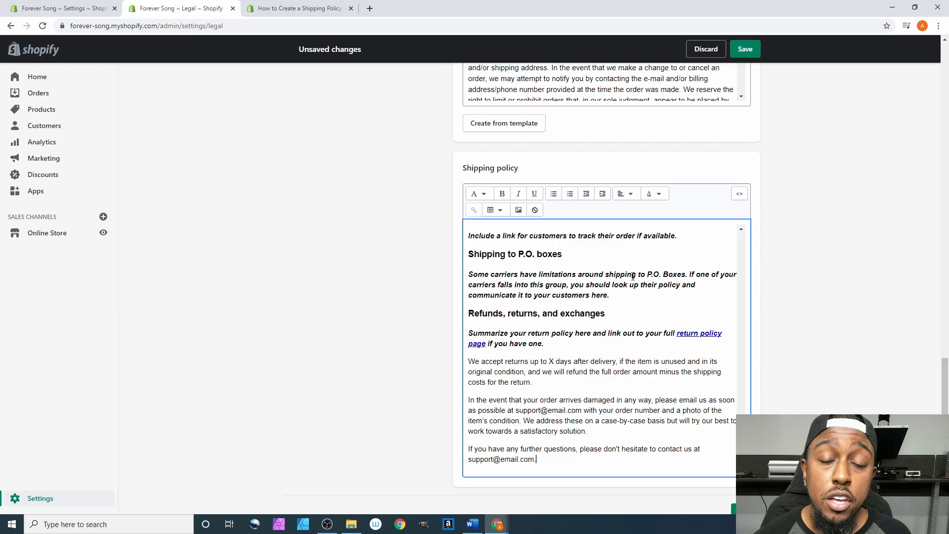
pyautogui.moveTo(468, 238)
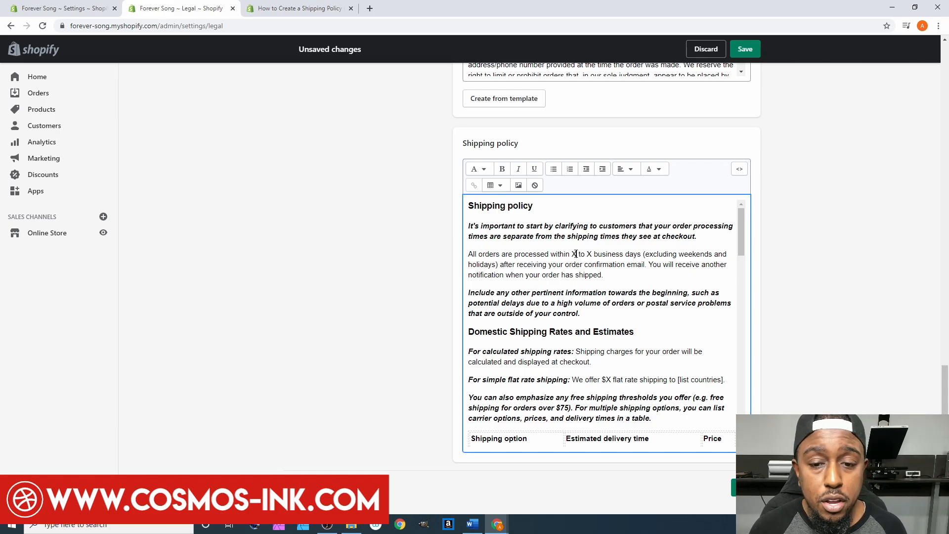
# State that orders are processed within 1 to 7 business days depending on the order size
pyautogui.write('1')
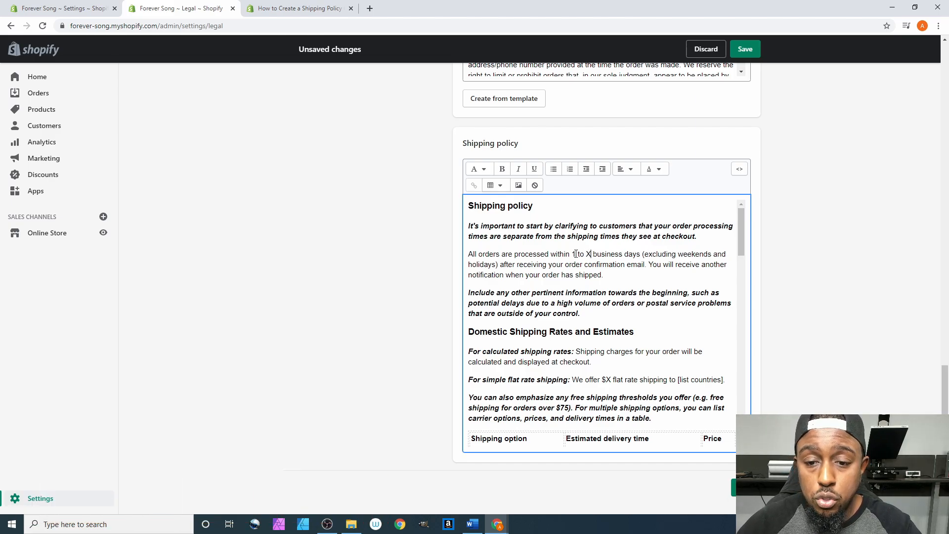
pyautogui.write('7')
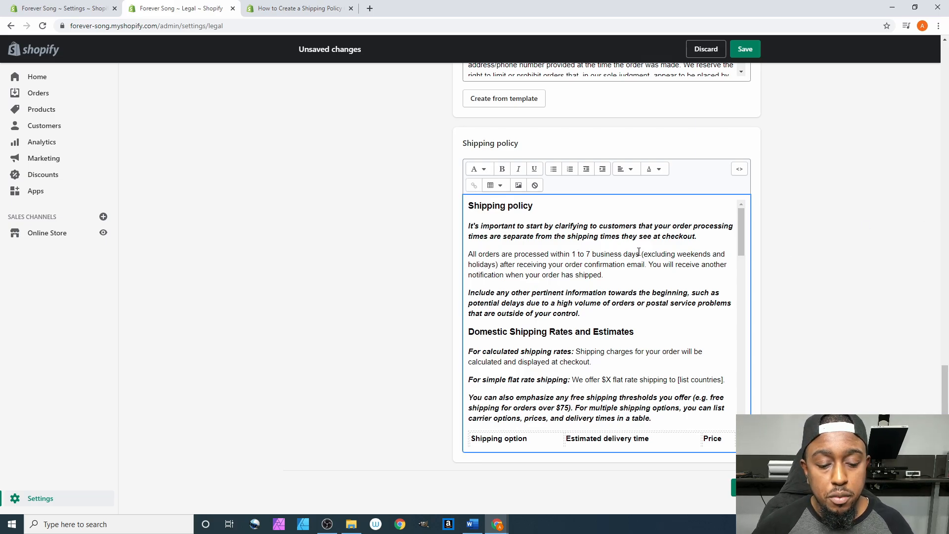
pyautogui.write('deped')
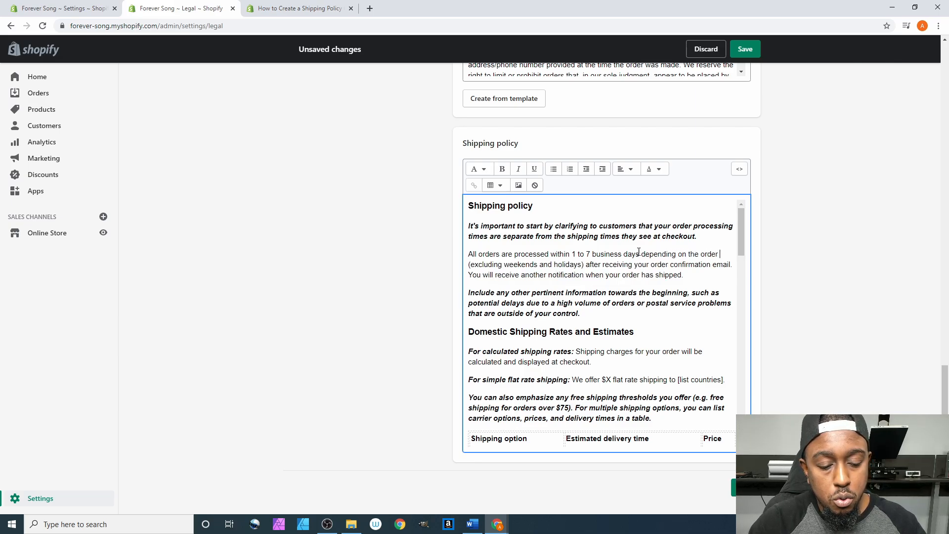
pyautogui.write('size')
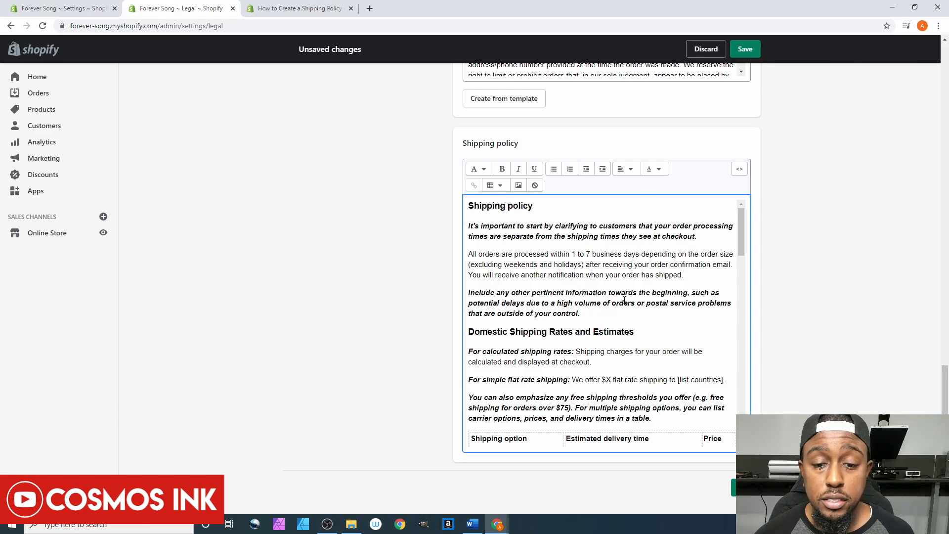
pyautogui.scroll(-3)
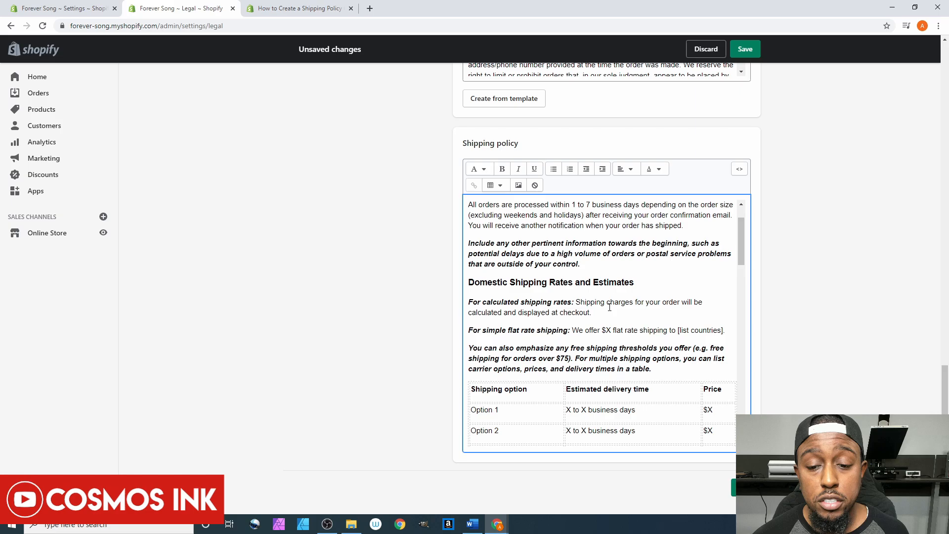
pyautogui.scroll(-3)
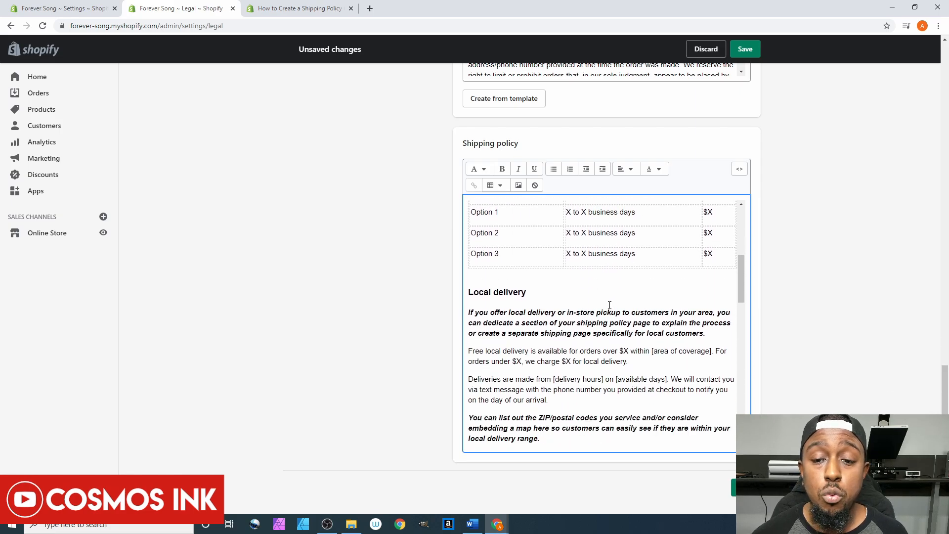
pyautogui.scroll(-3)
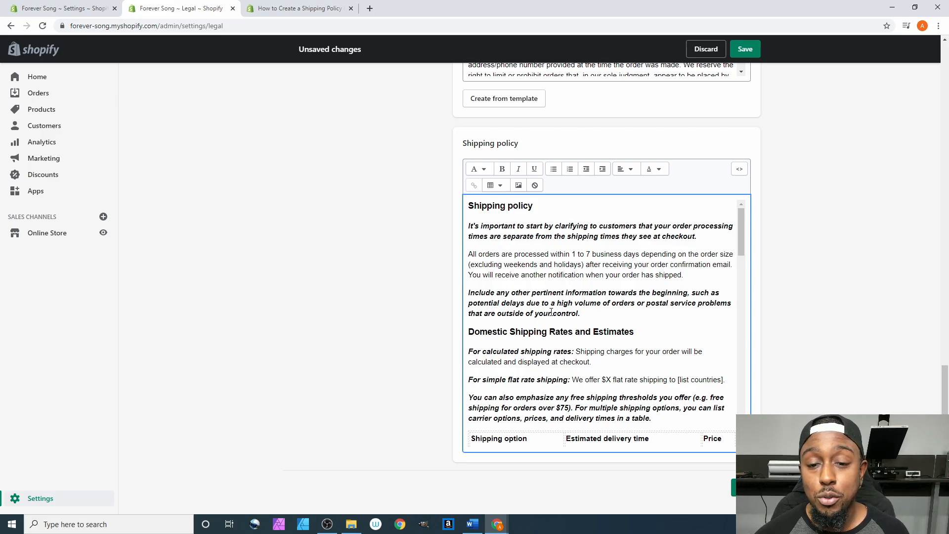
pyautogui.scroll(-3)
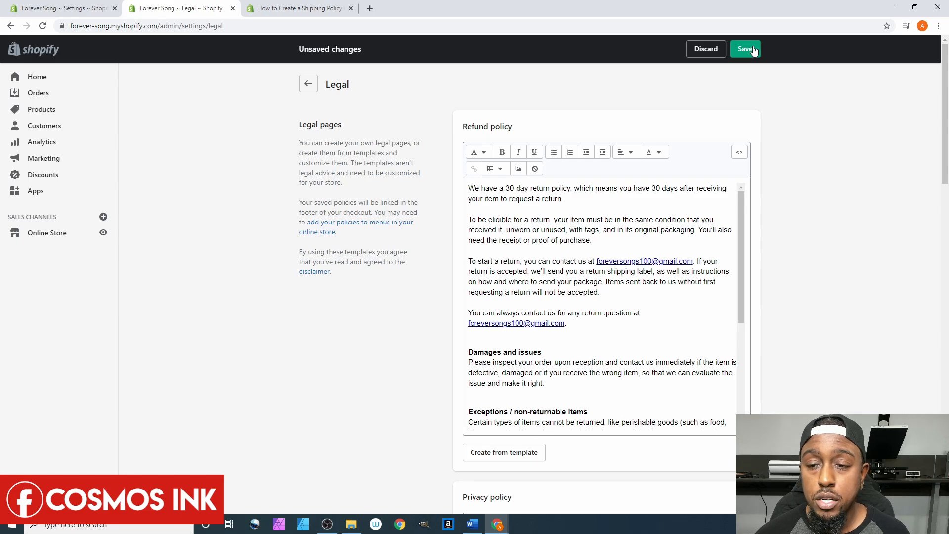
# Save the legal pages and go back to the Settings overview
pyautogui.click(745, 49)
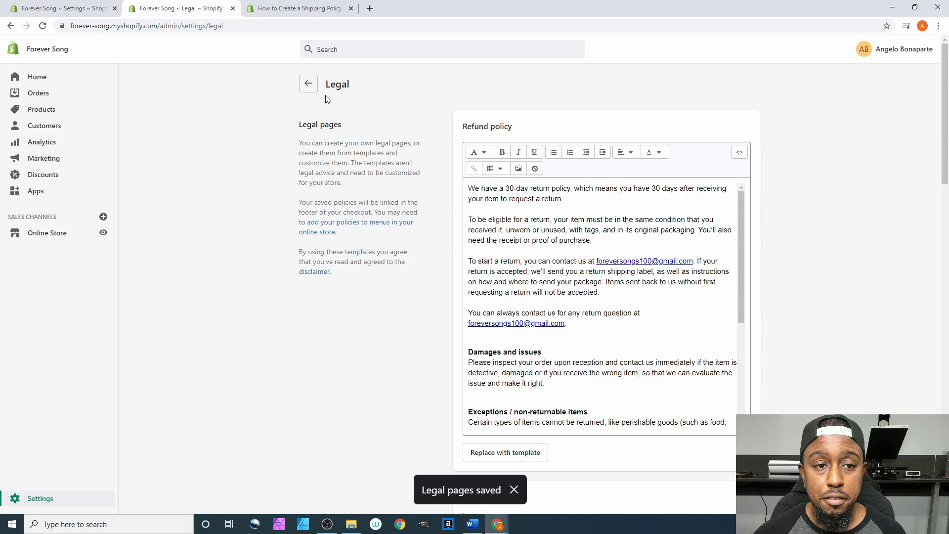
pyautogui.click(308, 83)
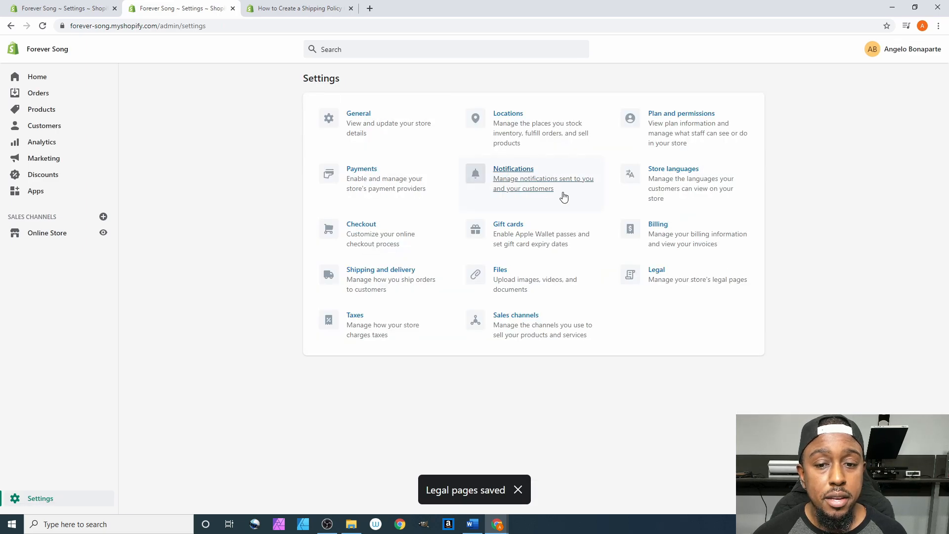